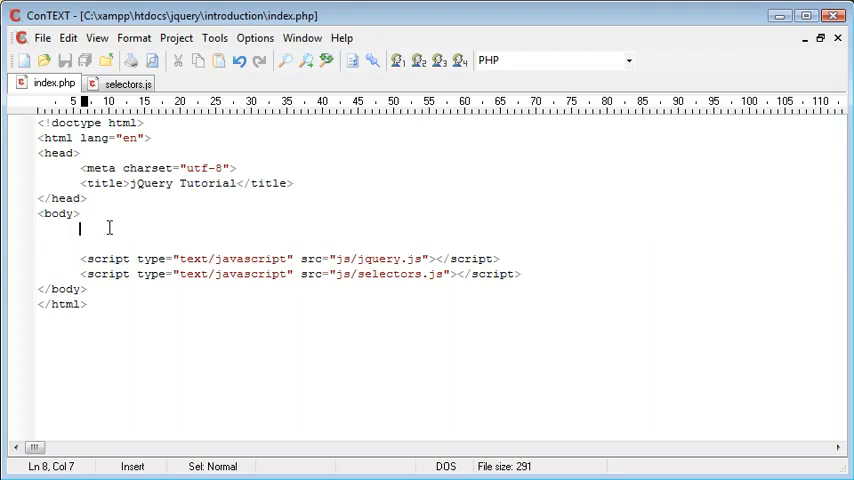
- Start a text input tag in index.php's body with id 'name'
type("<1")
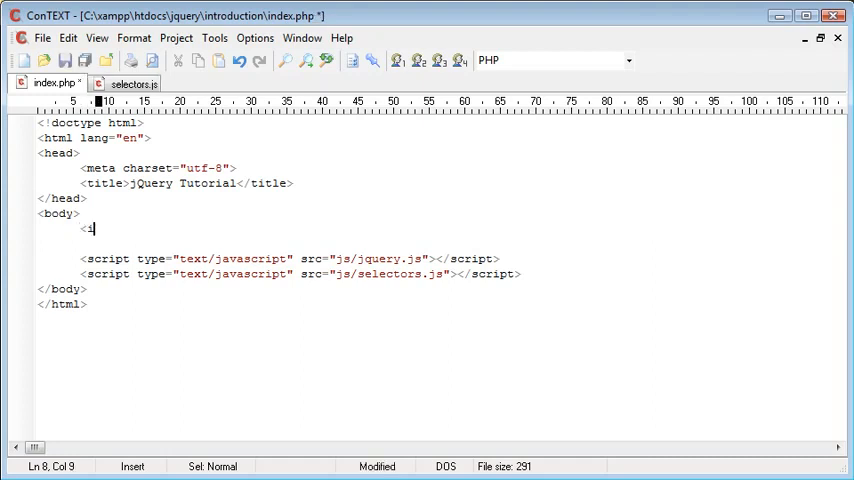
type("input")
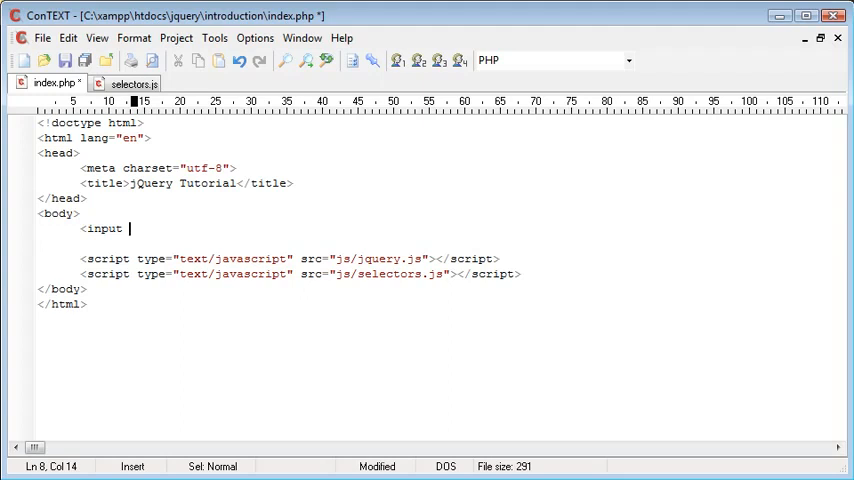
type("type=\"\">")
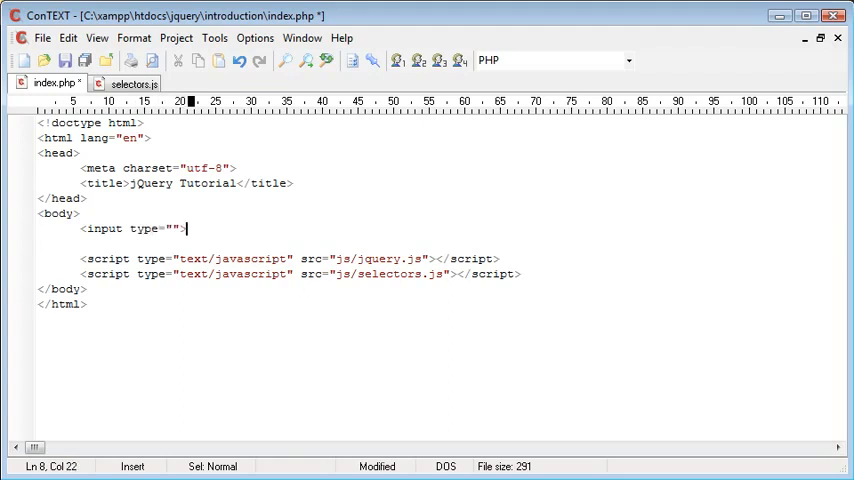
type("txt")
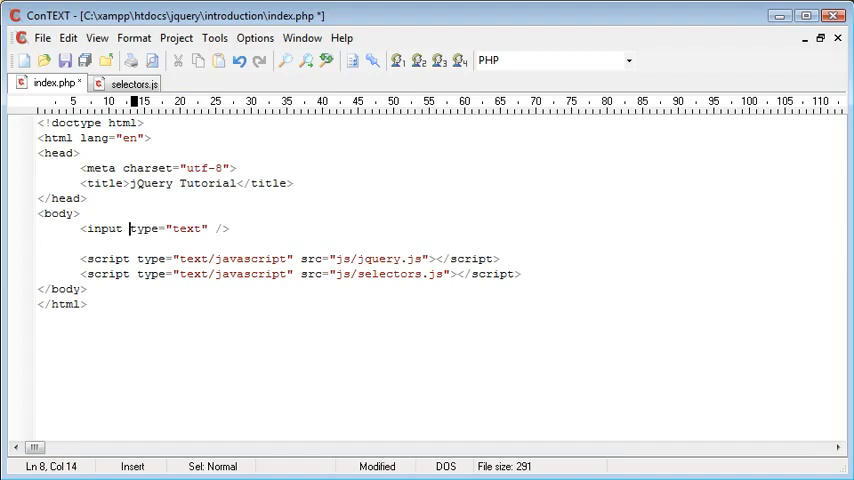
type("id=\"\"")
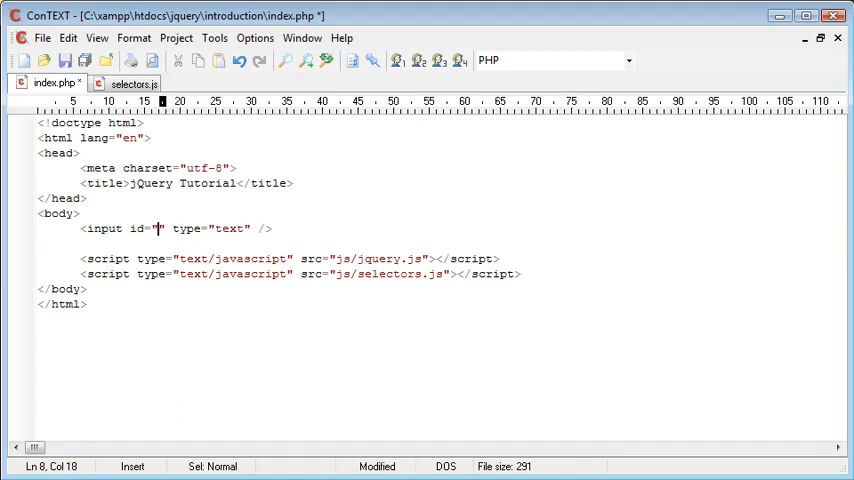
type("name")
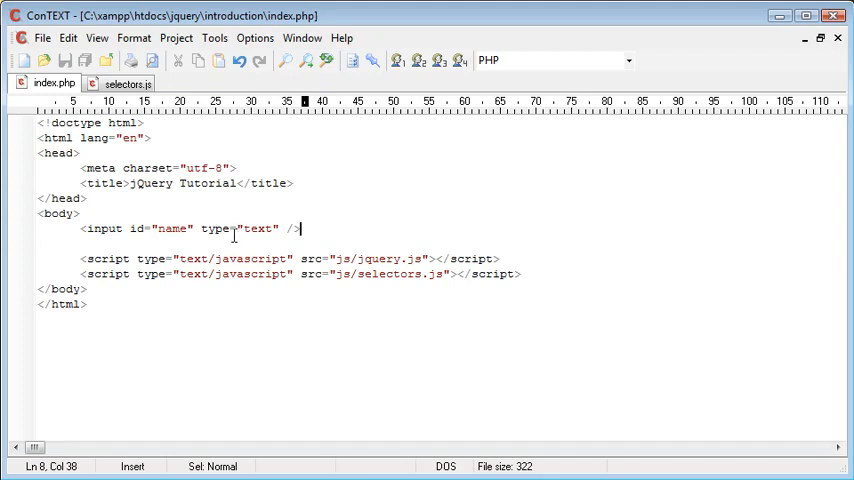
double_click(171, 228)
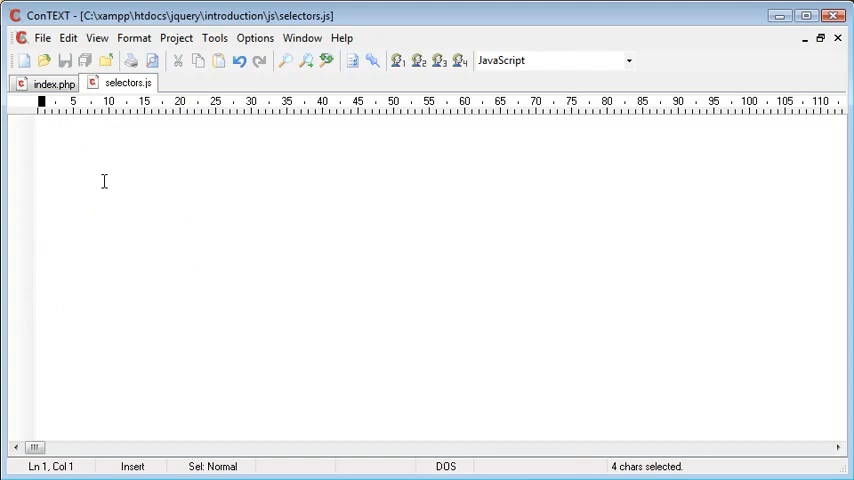
- Give the name input the value 'Hello'
left_click(48, 81)
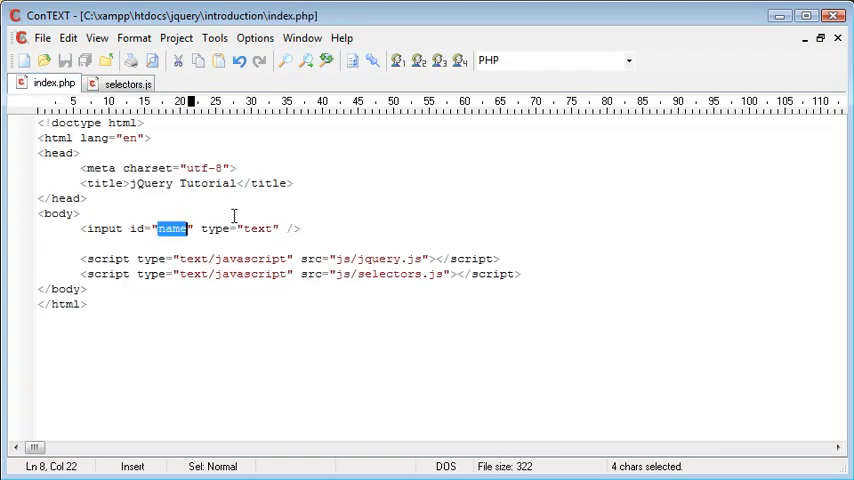
type("value=\"")
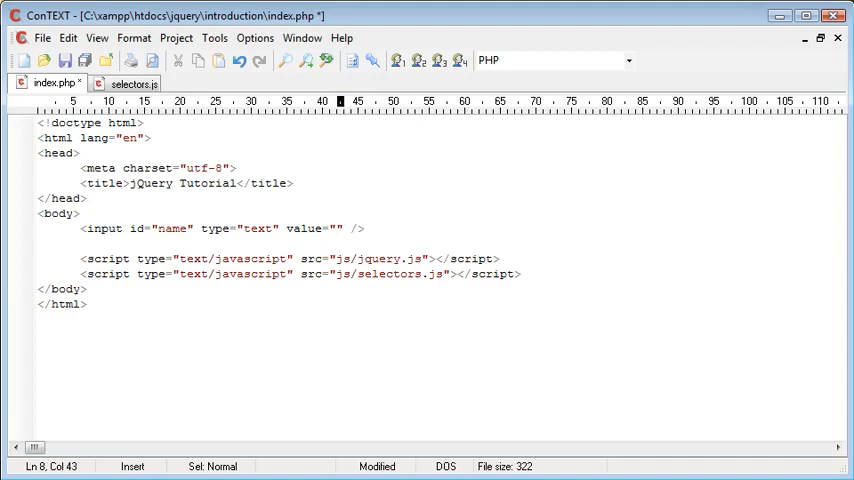
type("Hello")
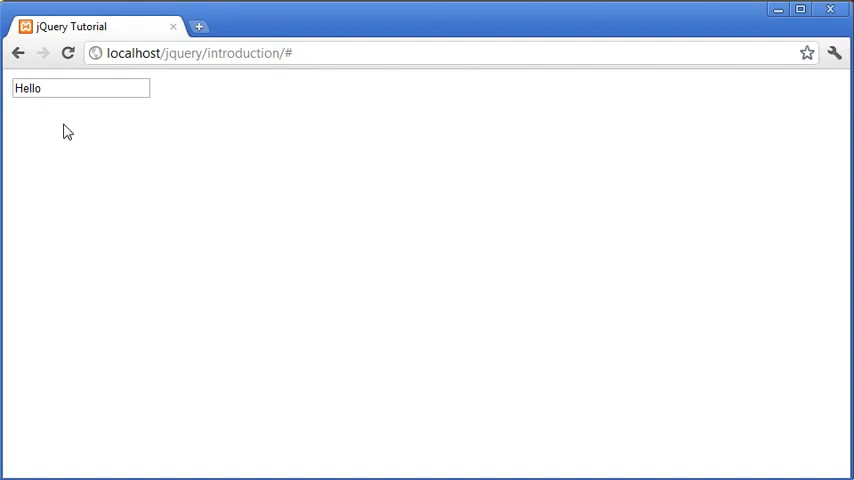
left_click(60, 91)
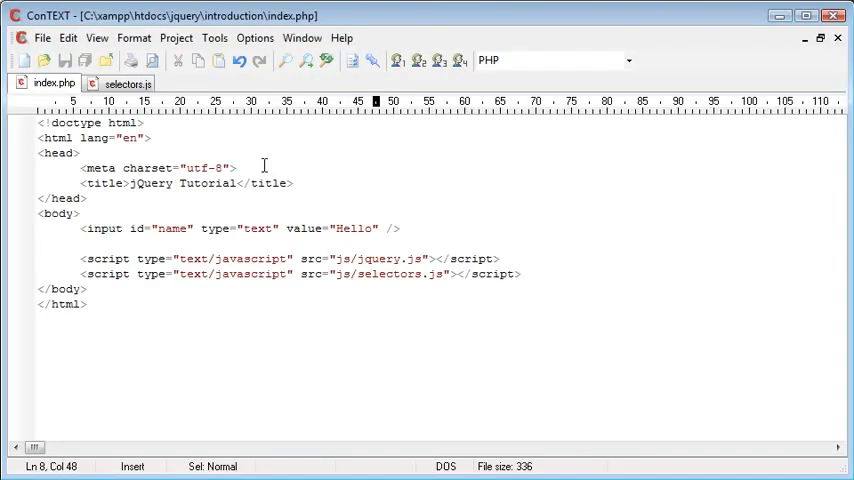
- Review the input's id 'name' in index.php, then show the empty selectors.js
left_click(127, 84)
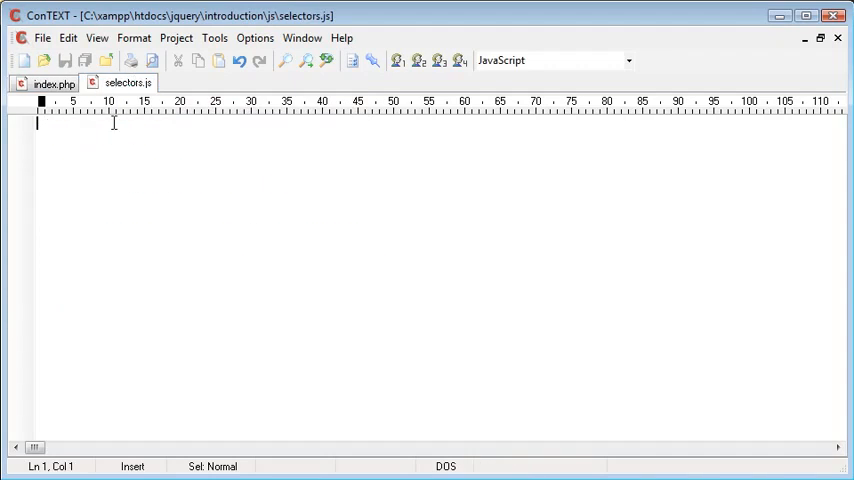
left_click(42, 84)
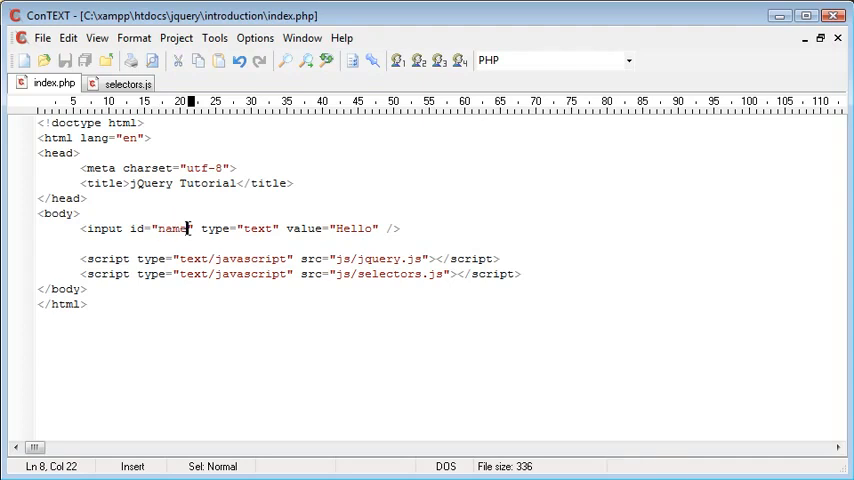
double_click(100, 228)
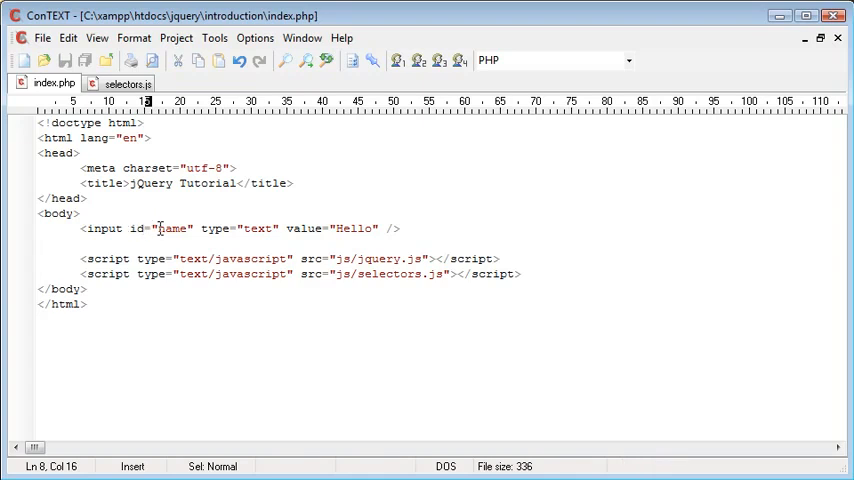
double_click(171, 228)
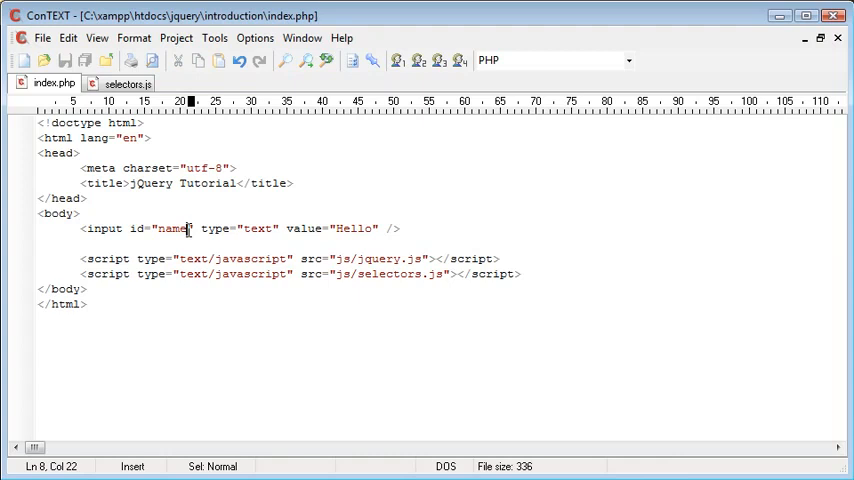
left_click(121, 83)
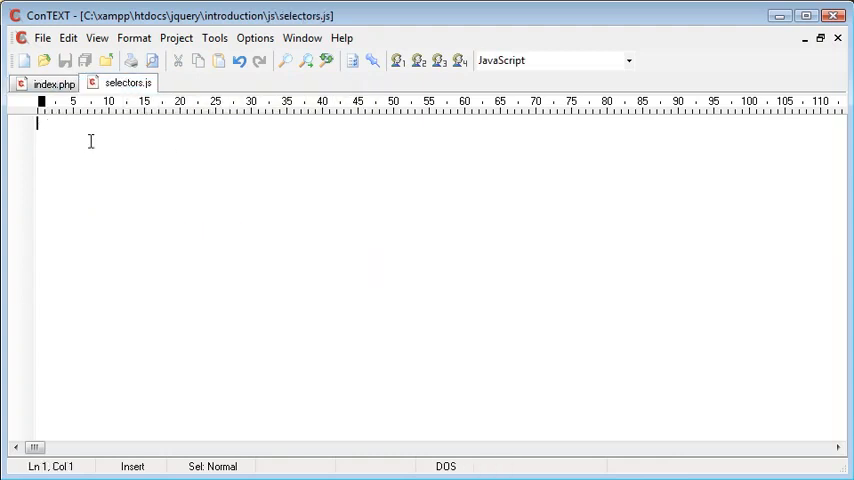
- In selectors.js, store the #name input's val() in a name variable
type("ale")
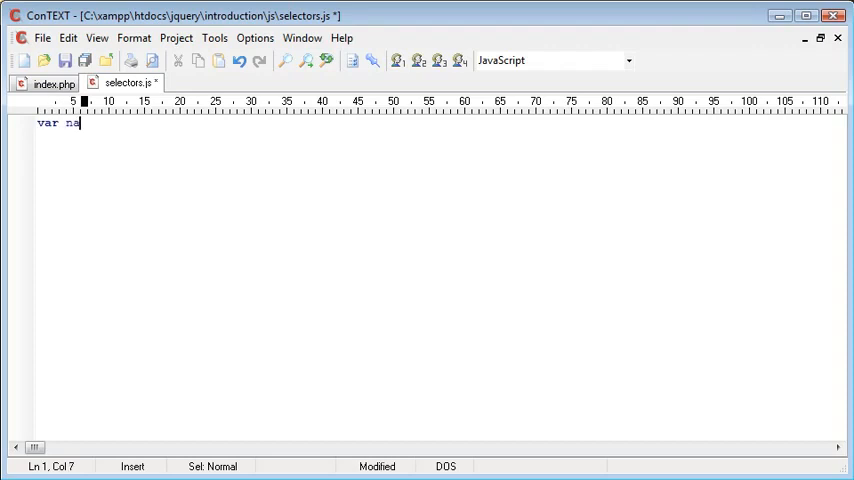
type("me = $")
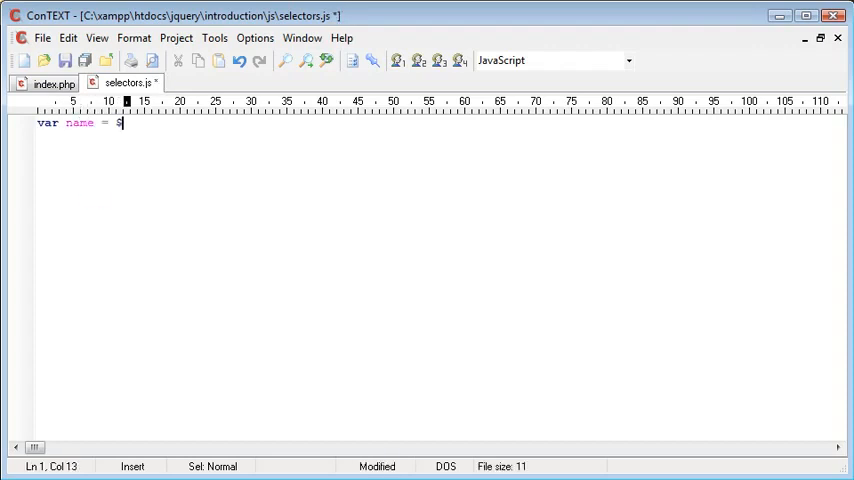
type("('')")
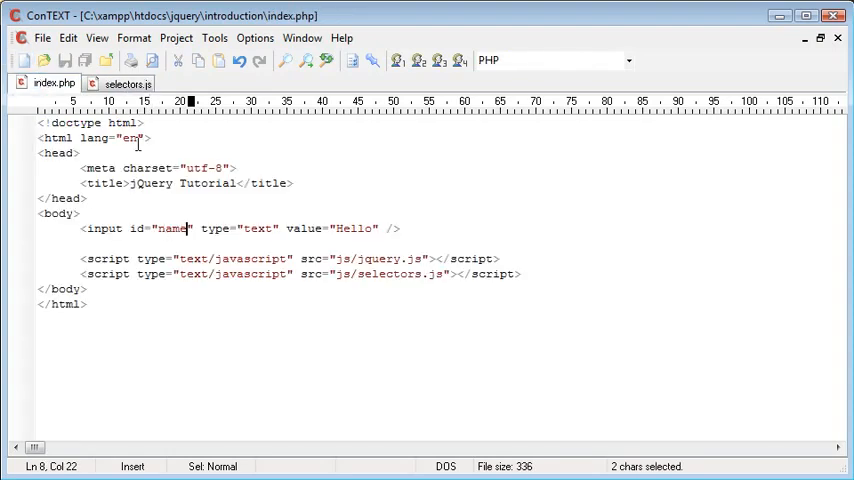
left_click(127, 82)
type("var name = $('#name').")
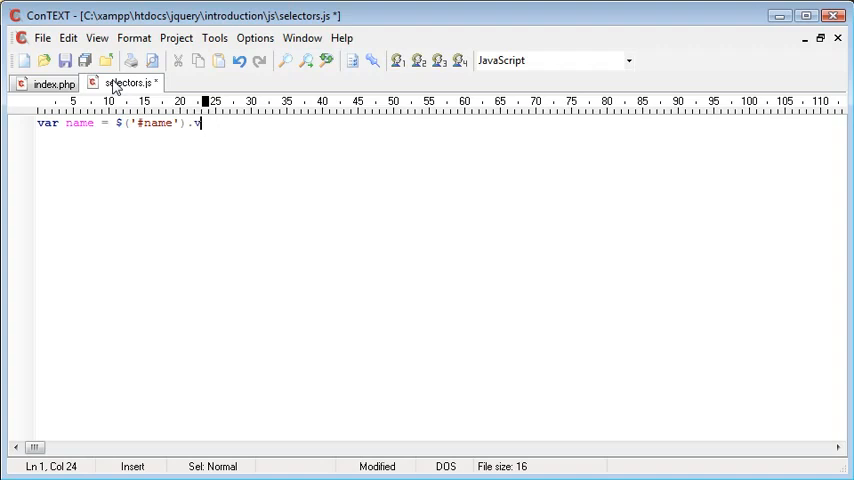
type("val();")
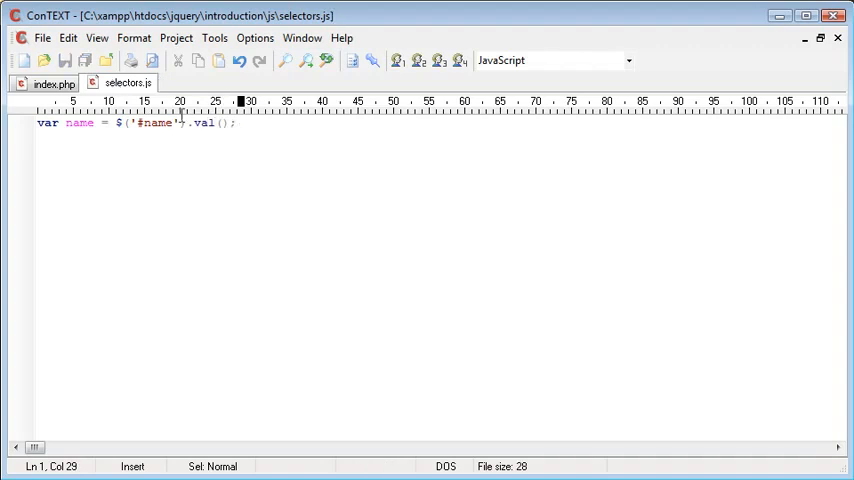
- Add alert(name); on the next line and save selectors.js
left_click(42, 80)
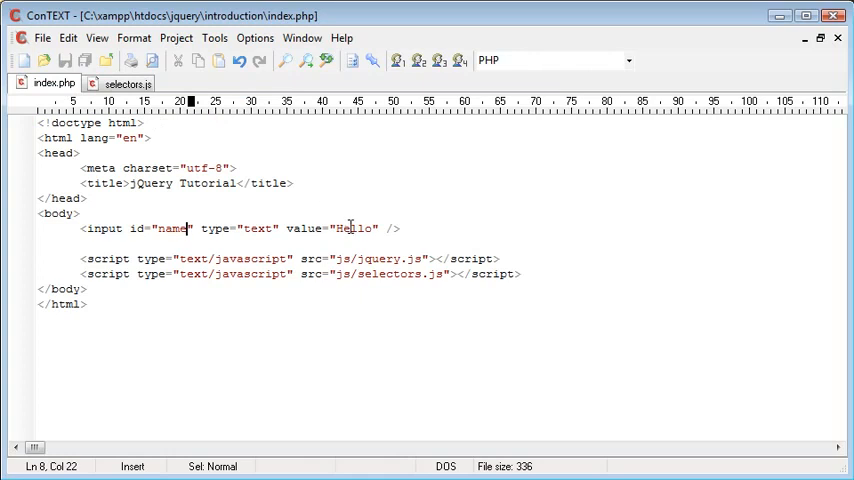
left_click(124, 84)
type("var name = $('#name').val();")
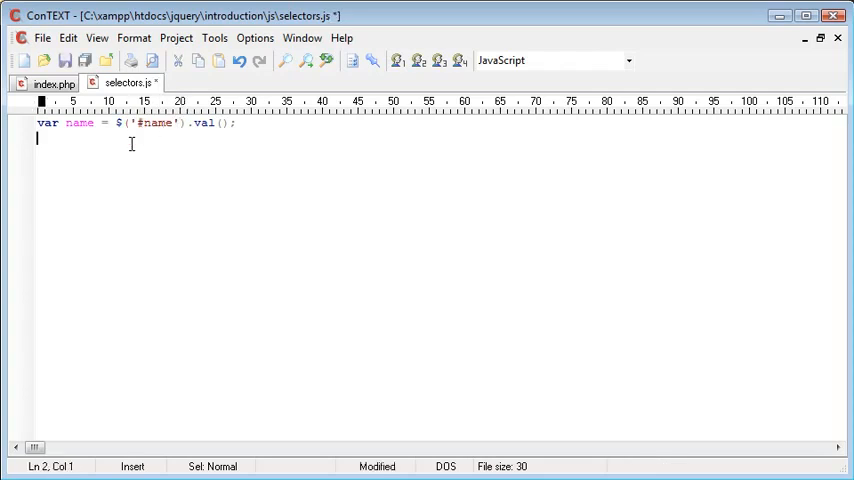
type("alert")
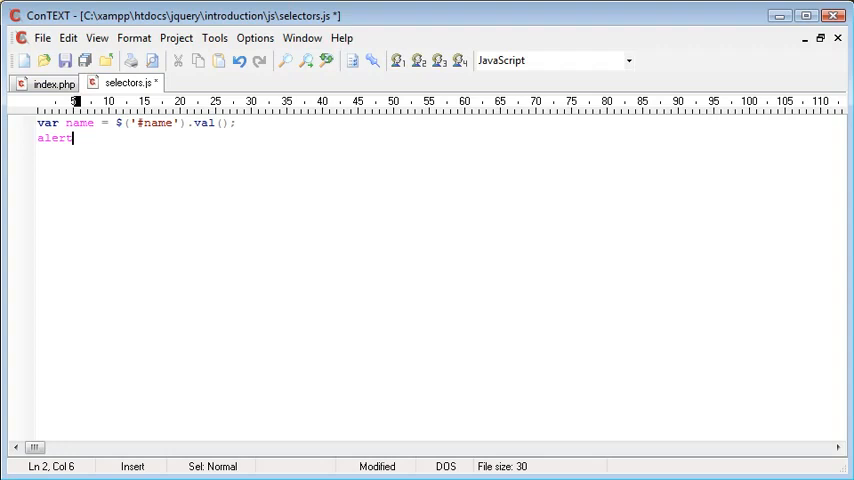
type("(name);")
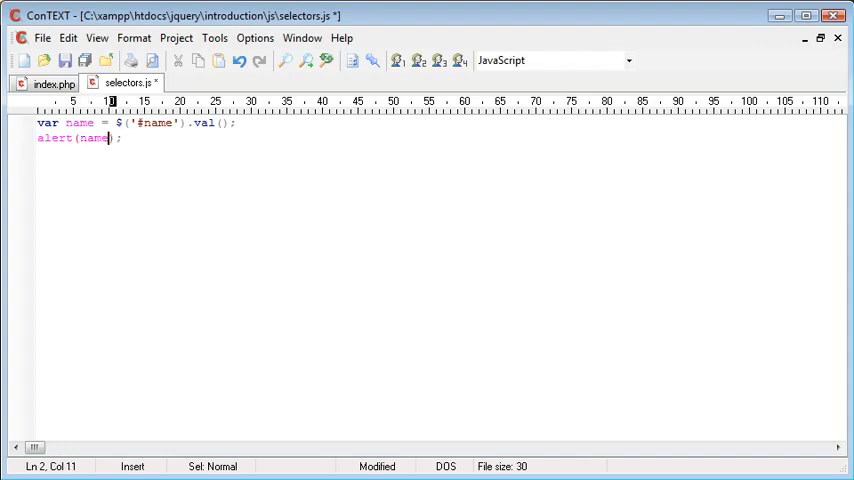
key("Ctrl+S")
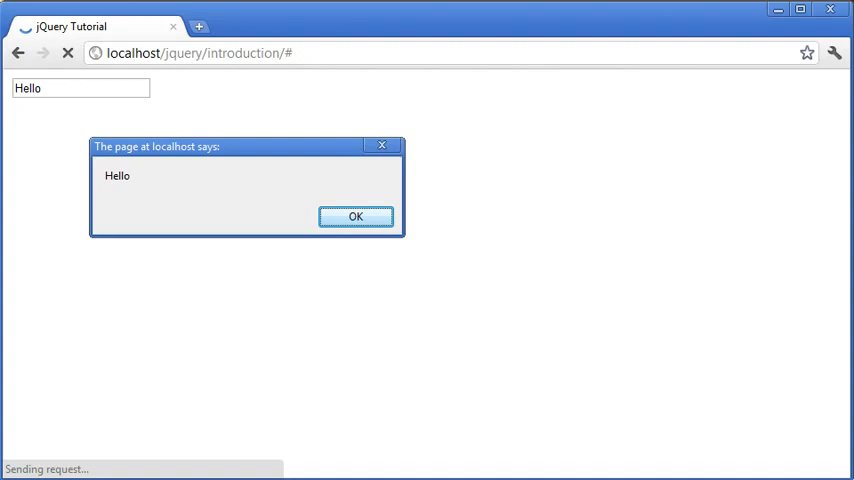
mouse_move(133, 193)
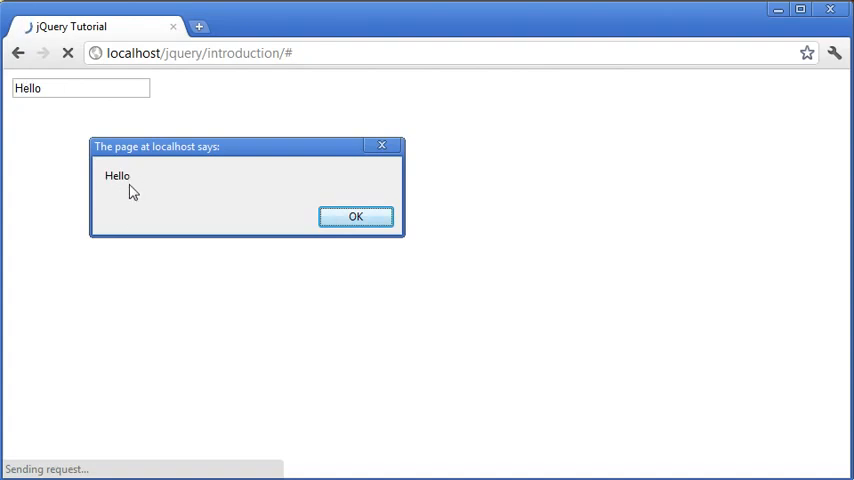
mouse_move(311, 210)
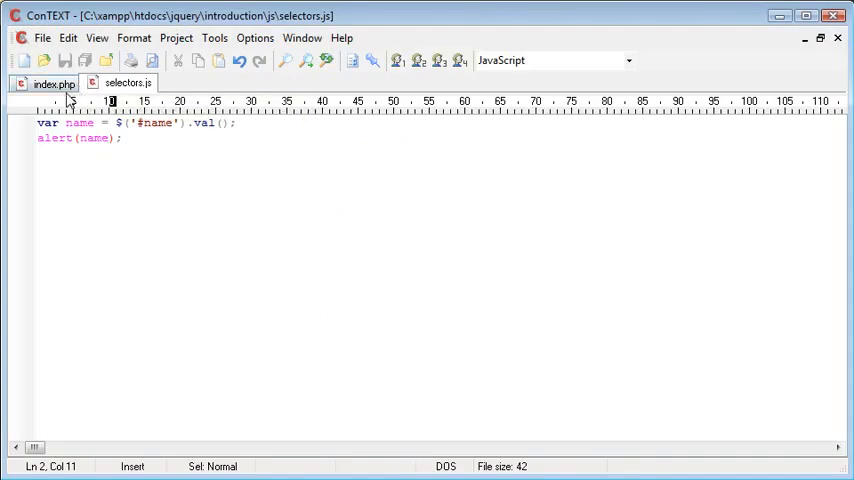
- Replace the name input in index.php with <p id="text">Some text</p>
left_click(44, 84)
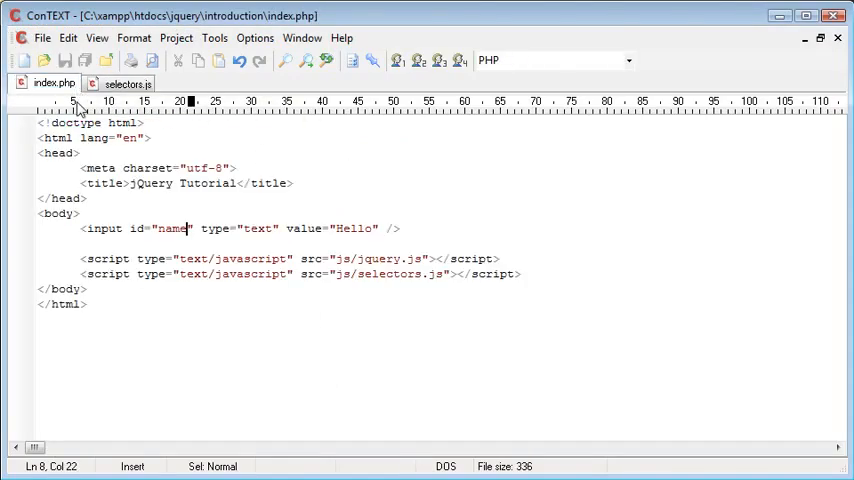
key("Delete")
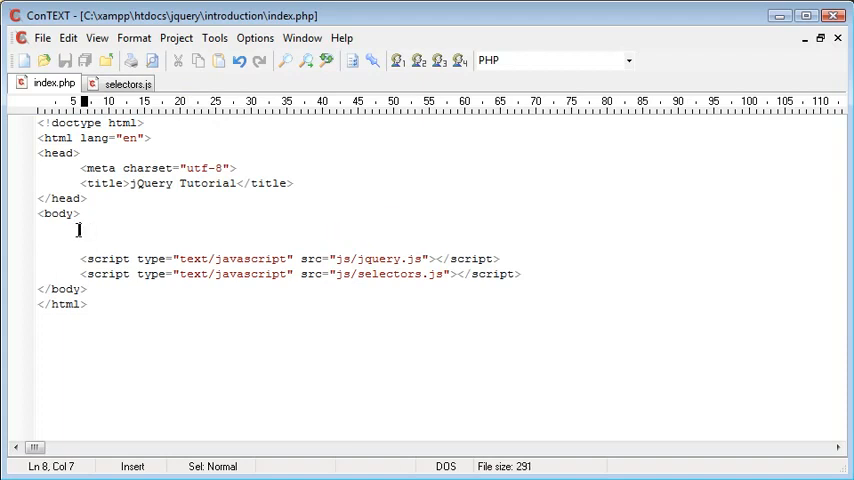
type("<p></p>")
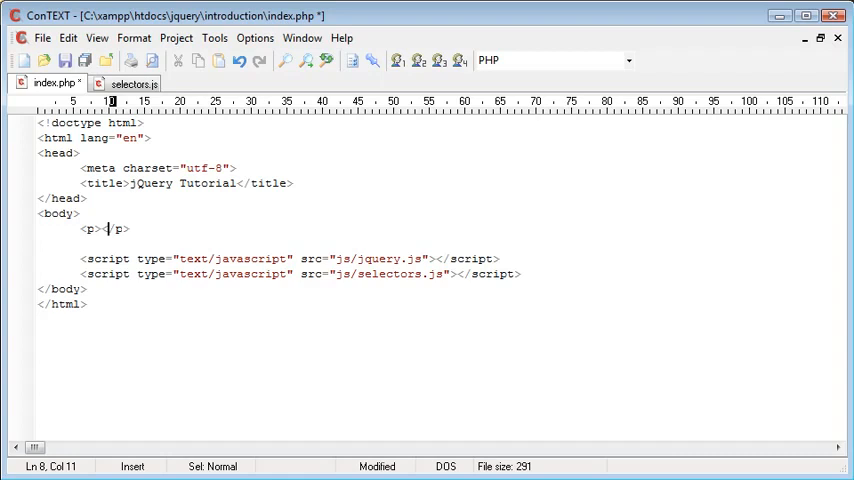
type("id=\"\"")
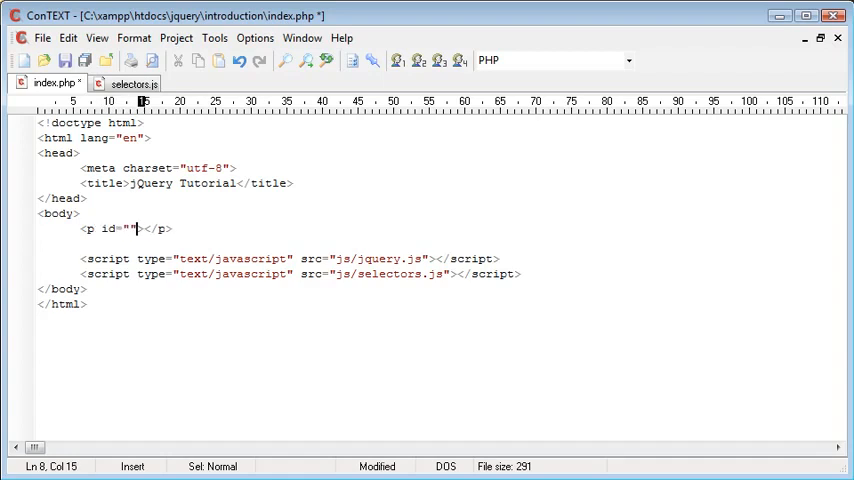
type("text")
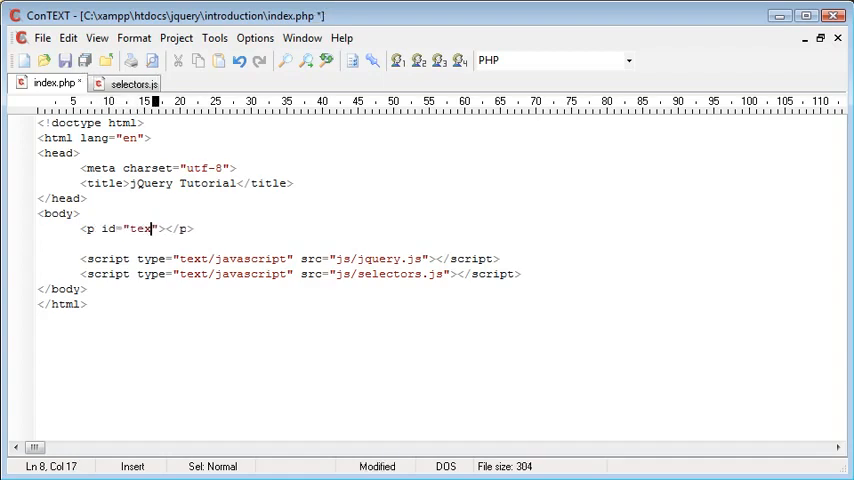
type("Some text")
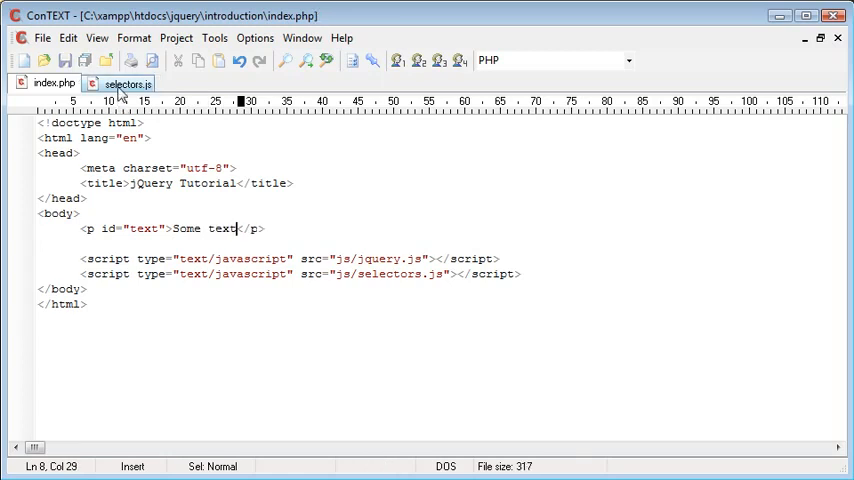
left_click(128, 85)
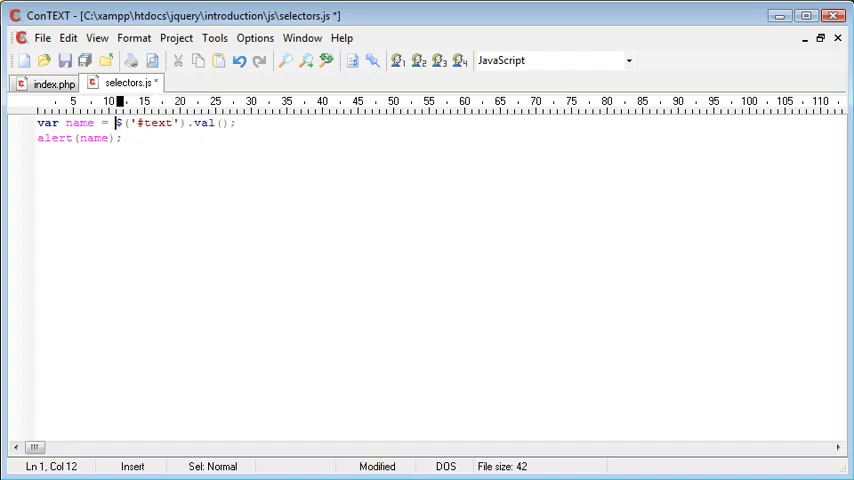
- Rename the variable to text in both lines and switch .val() to .text()
type("text")
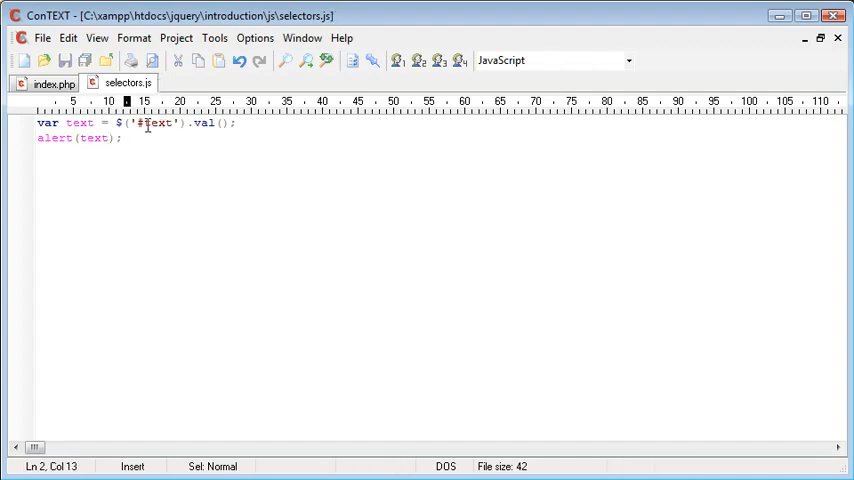
mouse_move(205, 140)
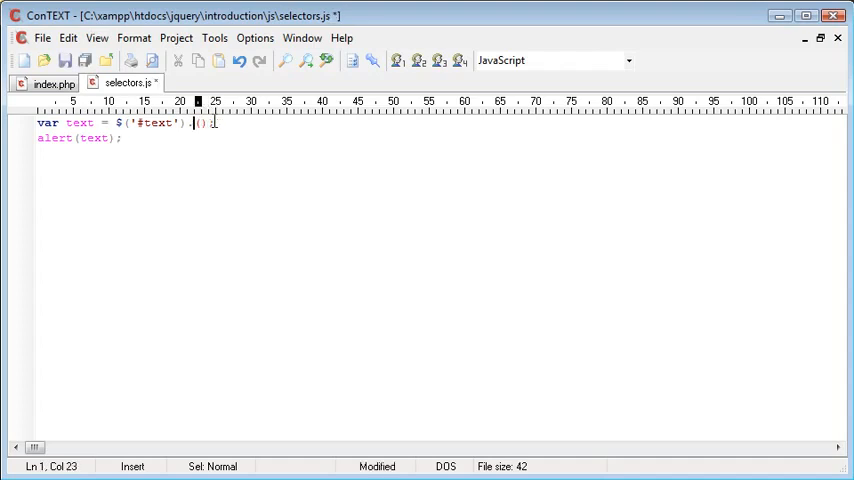
type("text")
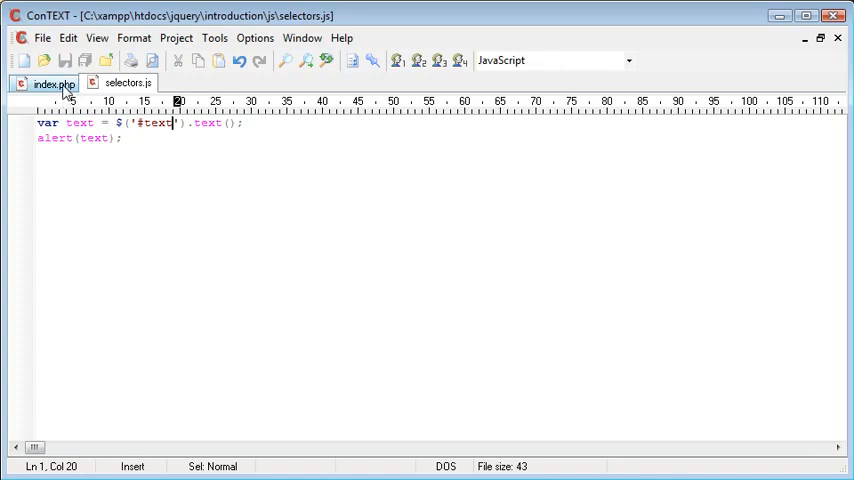
left_click(45, 82)
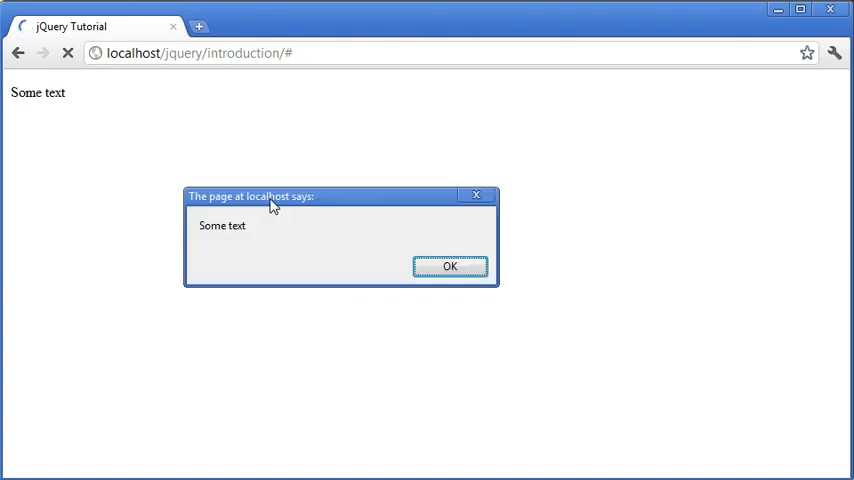
- Dismiss the 'Some text' alert on the reloaded page
left_click(449, 266)
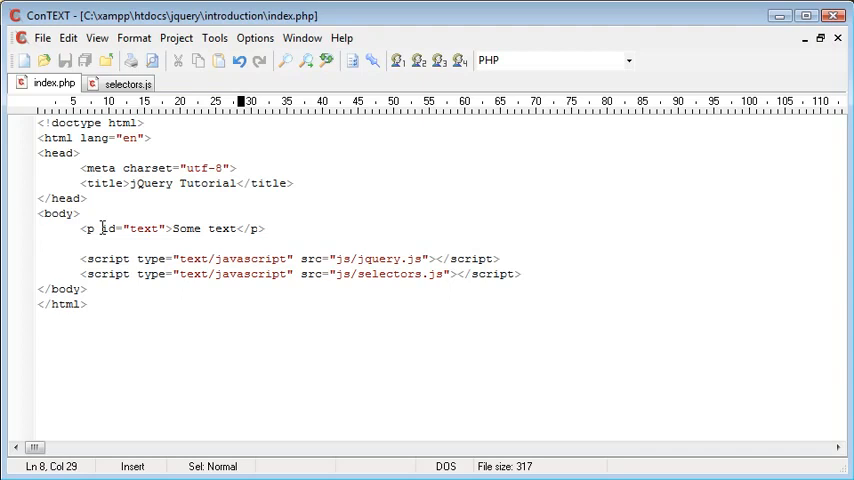
- Check selectors.js, then delete the 'Some text' paragraph line from index.php
left_click(125, 83)
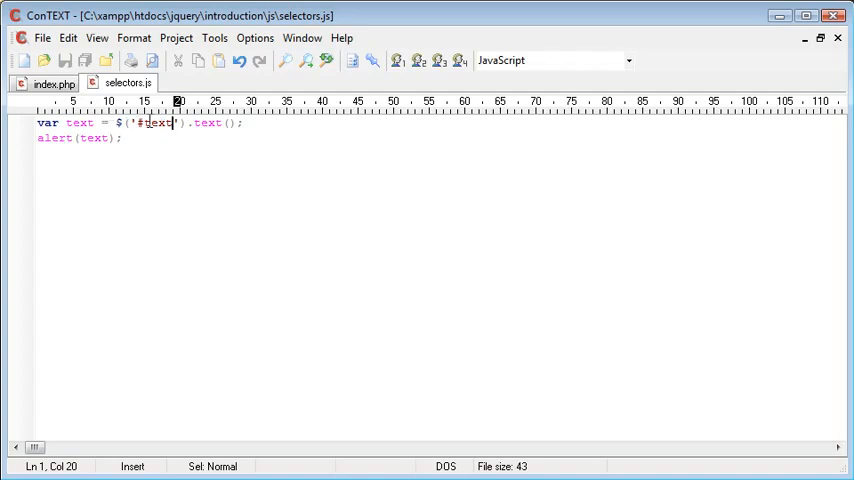
left_click(42, 82)
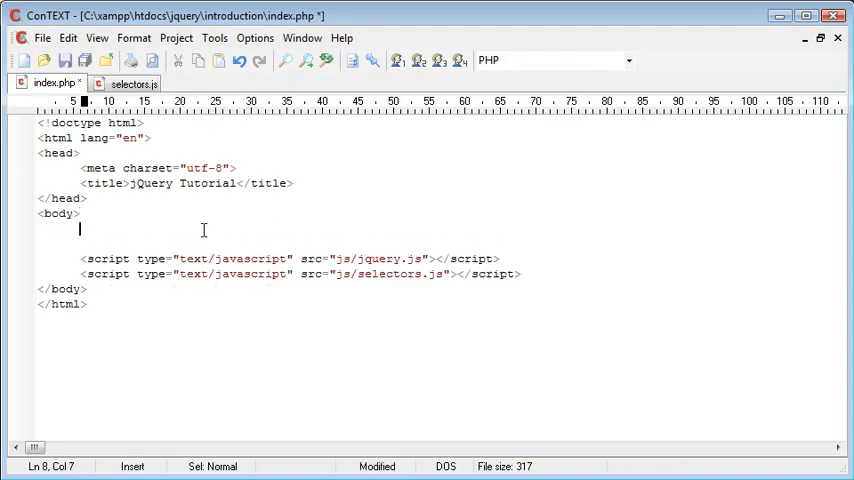
- Write an input with type button, value 'Click me' and id click_me
type("<input type=\"")
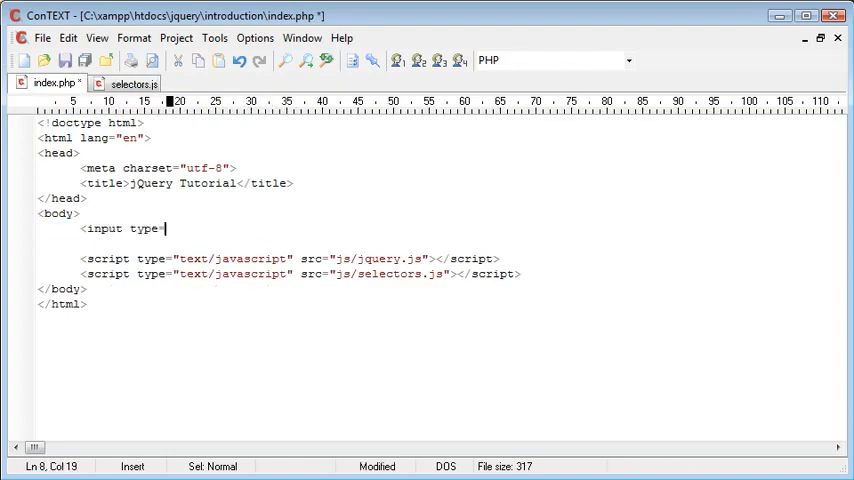
type("\"\" />")
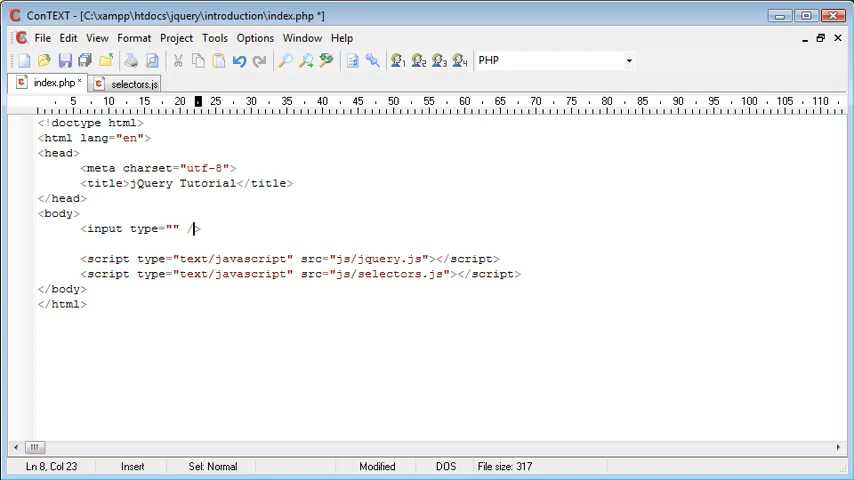
type("button")
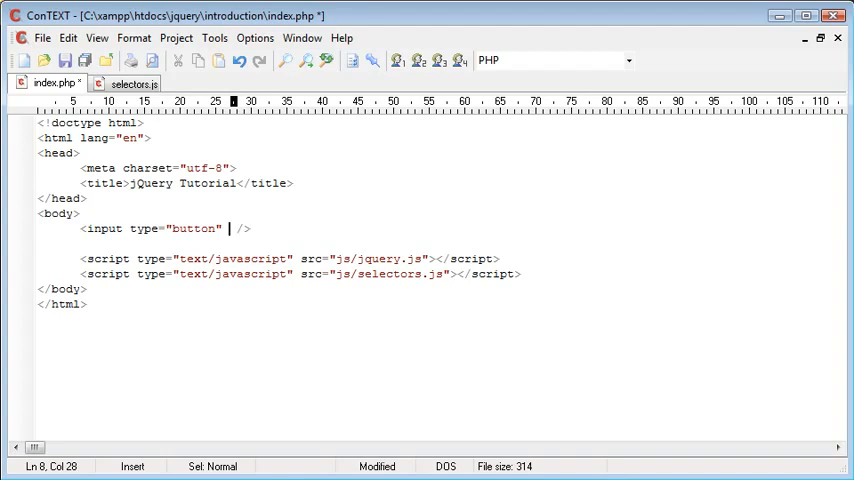
type("value=\"Click me\"")
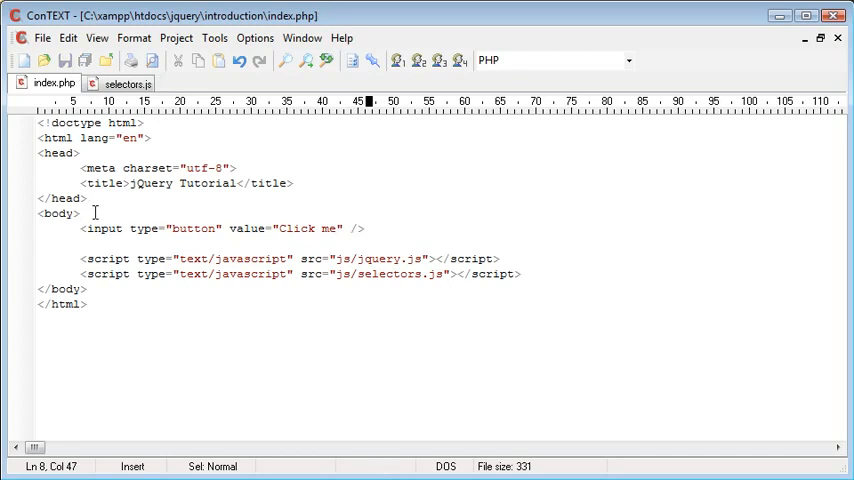
type("id=\"\"")
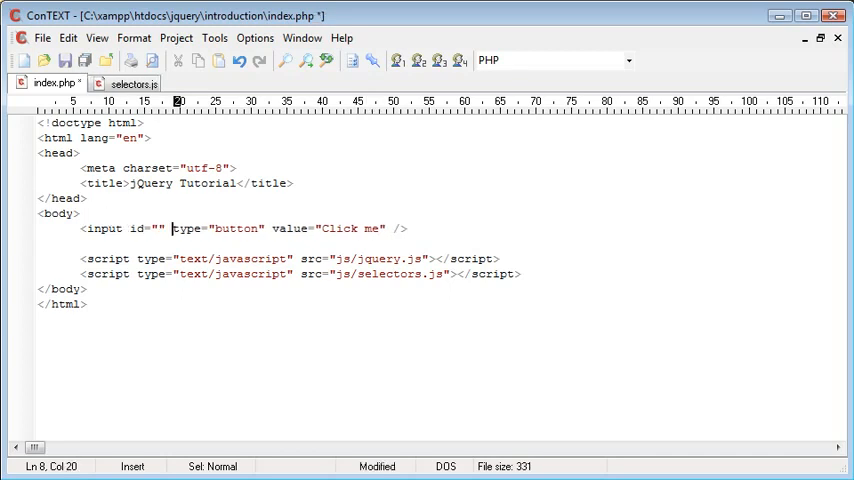
type("click_me")
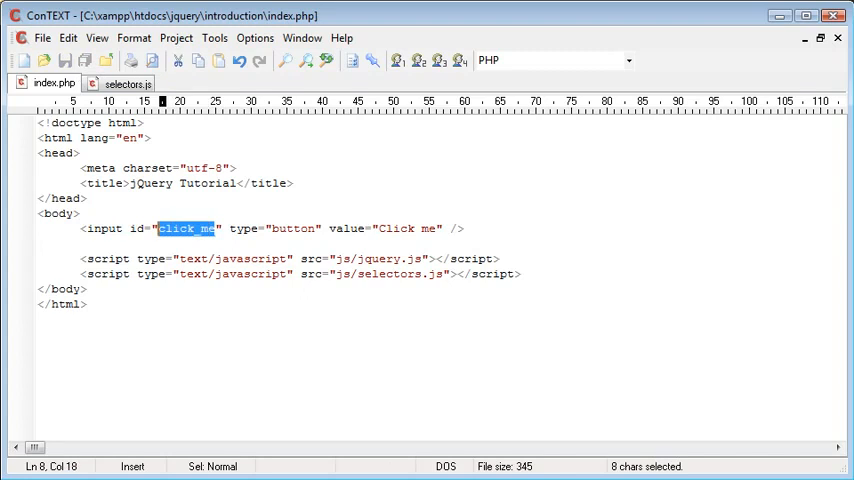
- Glance at selectors.js, then return to index.php to review the button input tag
left_click(125, 83)
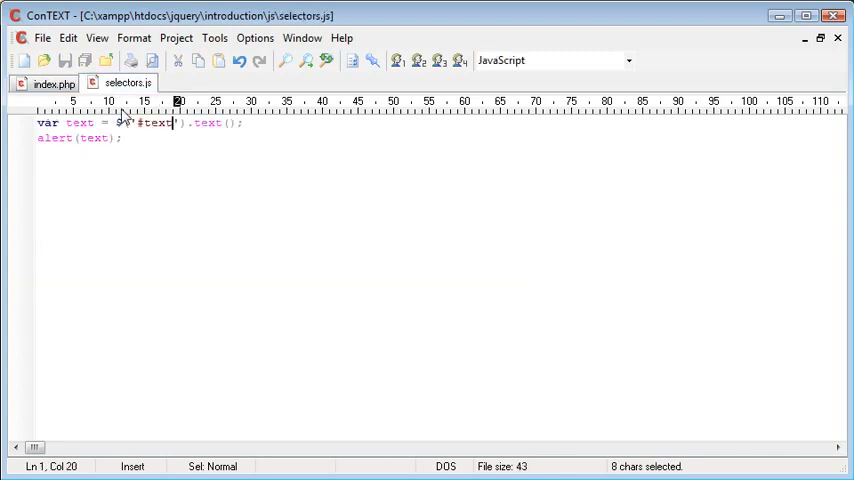
left_click(48, 82)
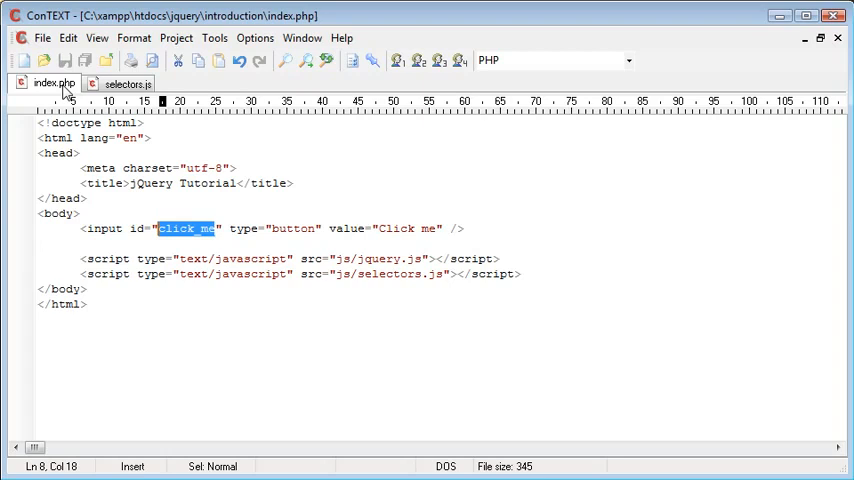
left_click(319, 228)
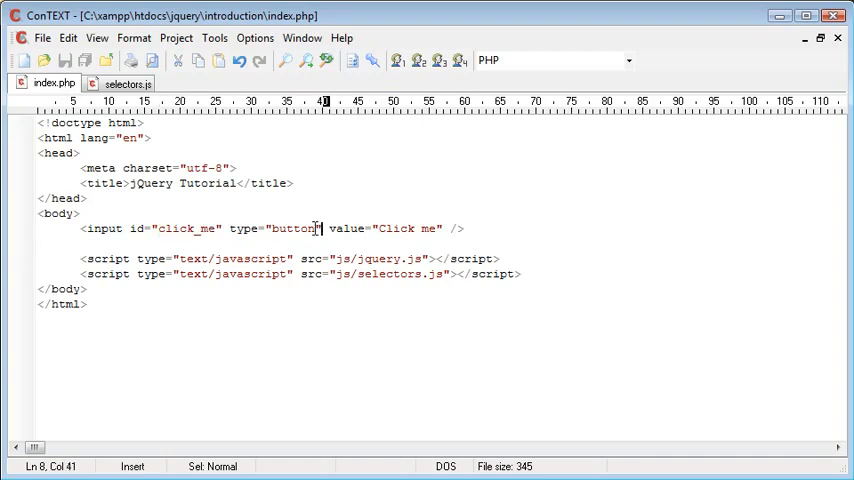
double_click(175, 228)
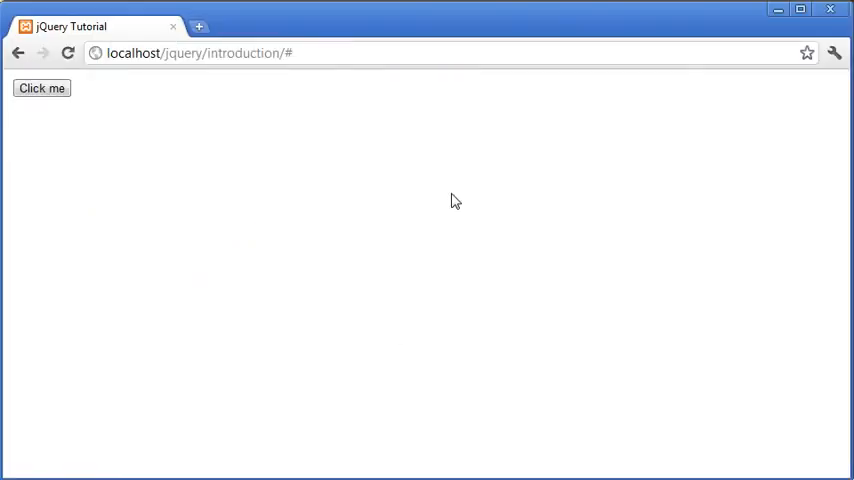
- Try the Click me button on the reloaded jQuery Tutorial page
left_click(39, 89)
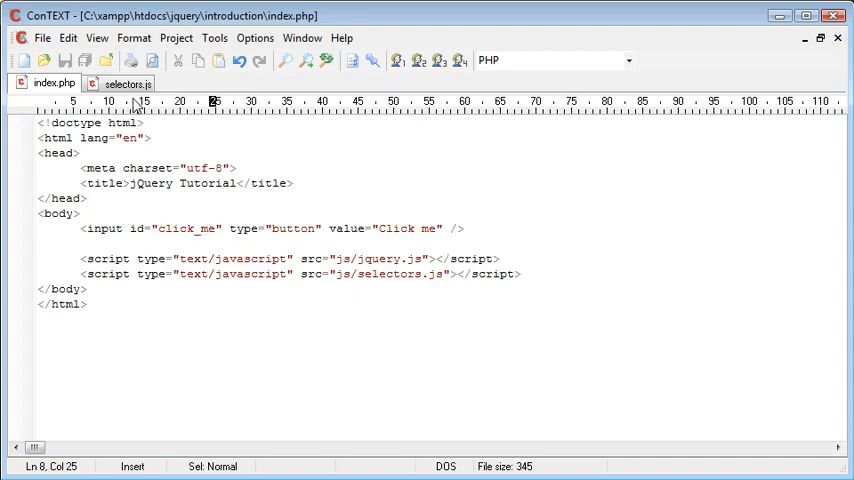
- Write a $('#click_me').click handler alerting 'Hello' in selectors.js, fixing the clickme typo
left_click(125, 84)
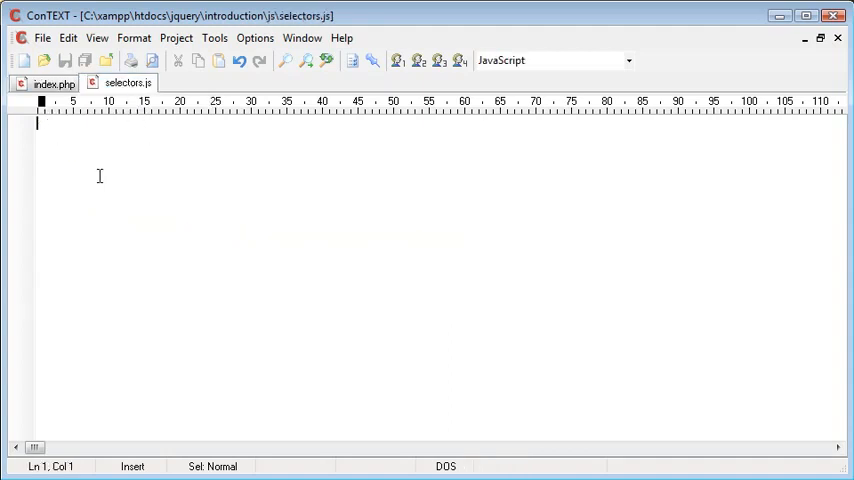
type("$('#')")
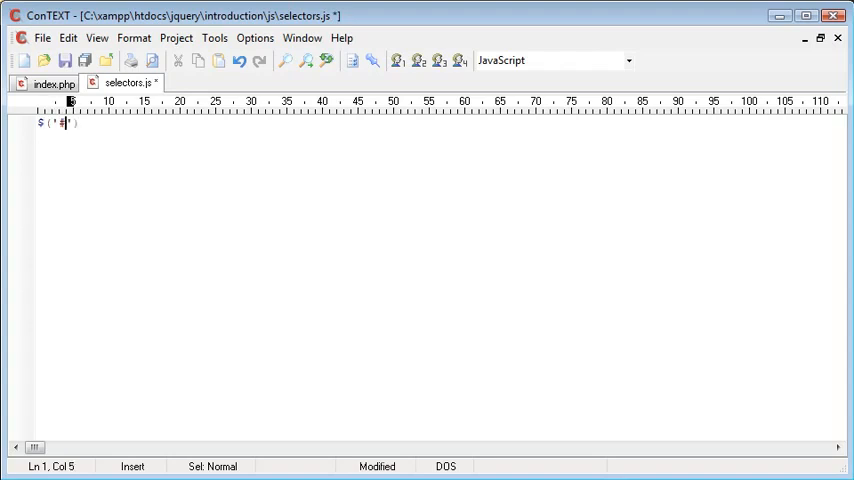
type("#clickme")
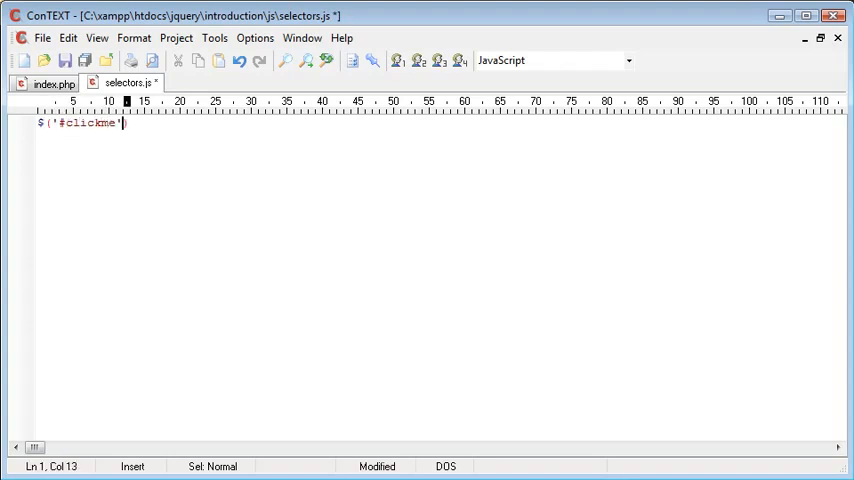
type(".click();")
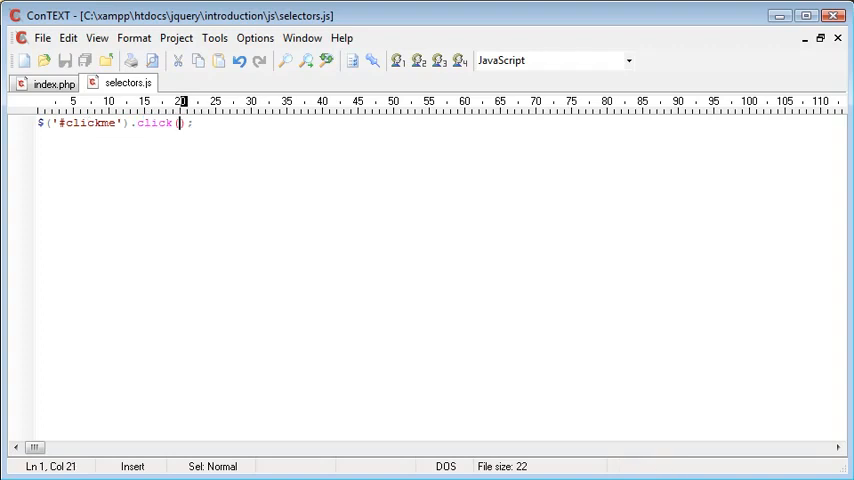
type("function()")
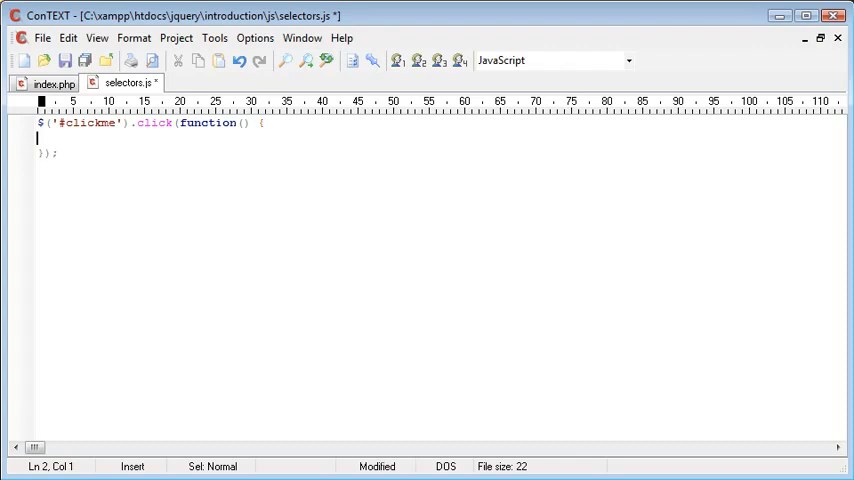
type("alert();")
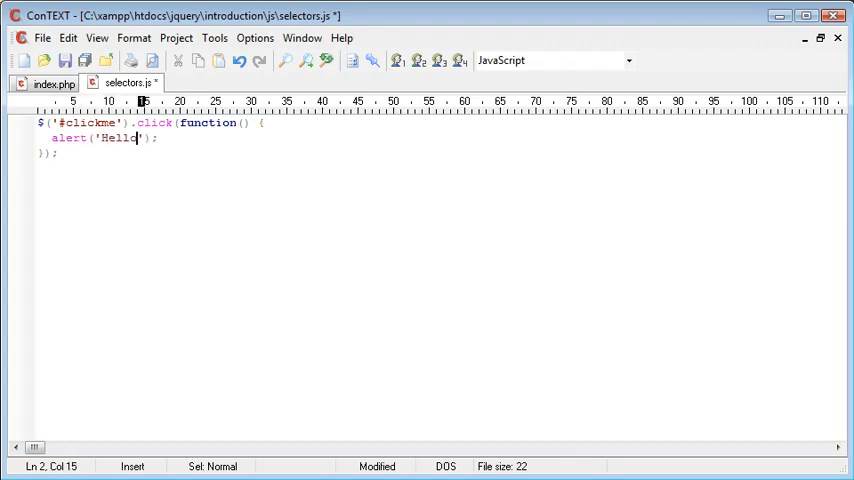
double_click(90, 127)
type("_")
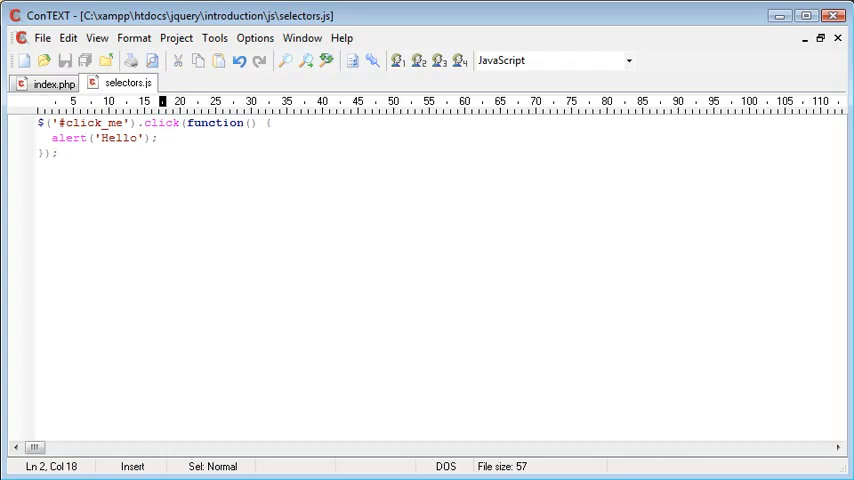
left_click(42, 82)
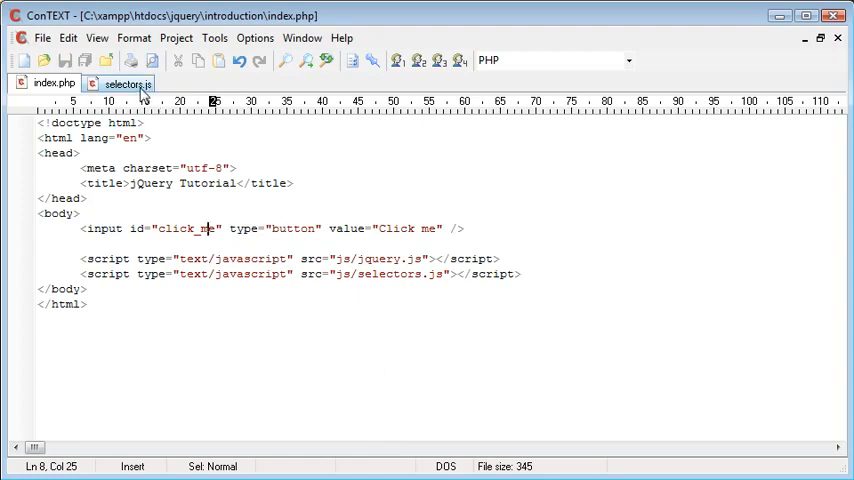
left_click(120, 86)
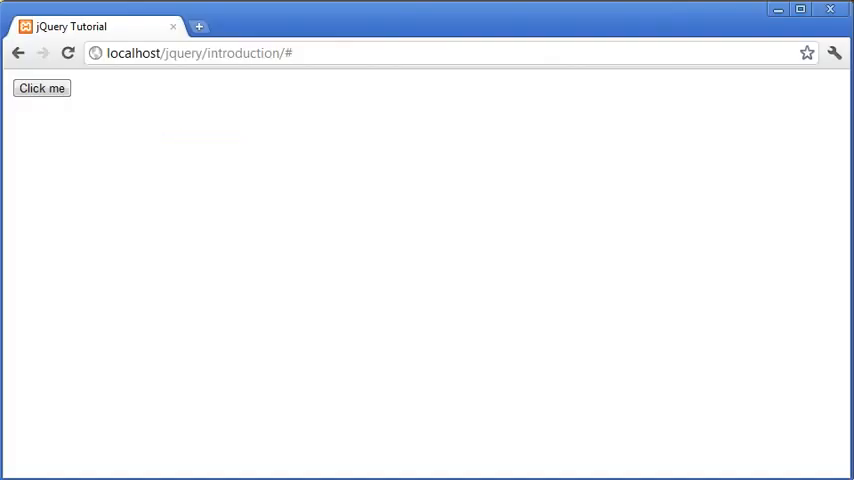
left_click(39, 88)
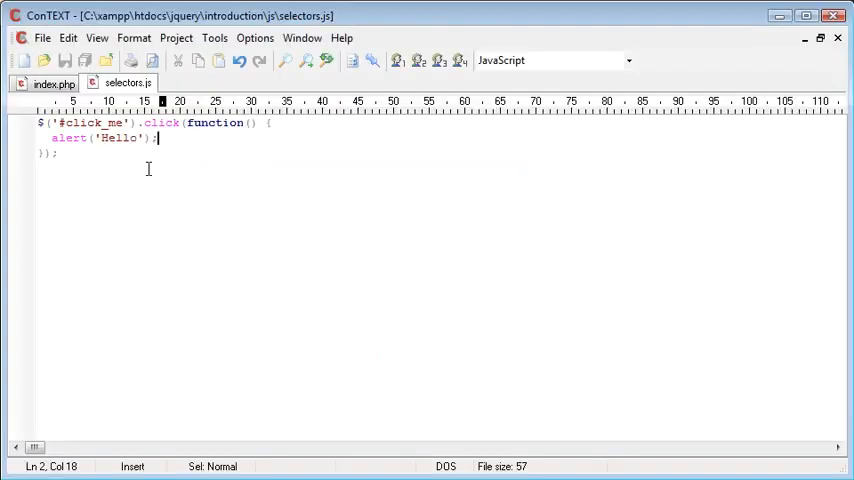
left_click(40, 83)
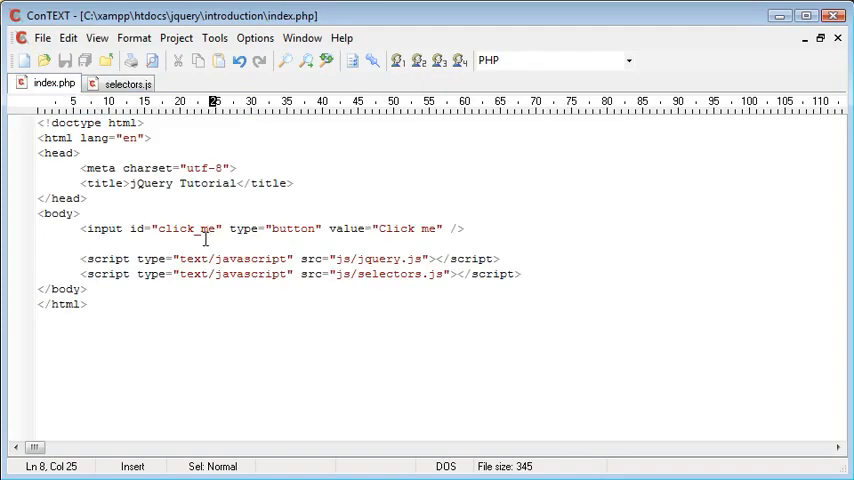